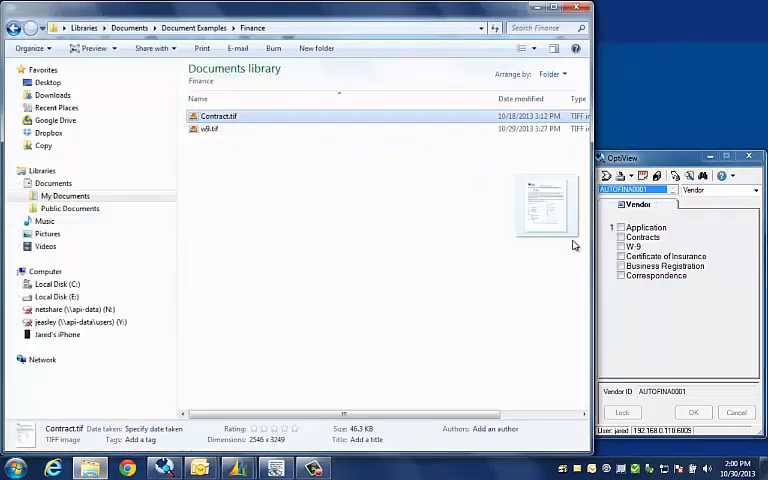
- Send Contract.tif from the Finance folder into the vendor's Contracts category and confirm the import
click(644, 236)
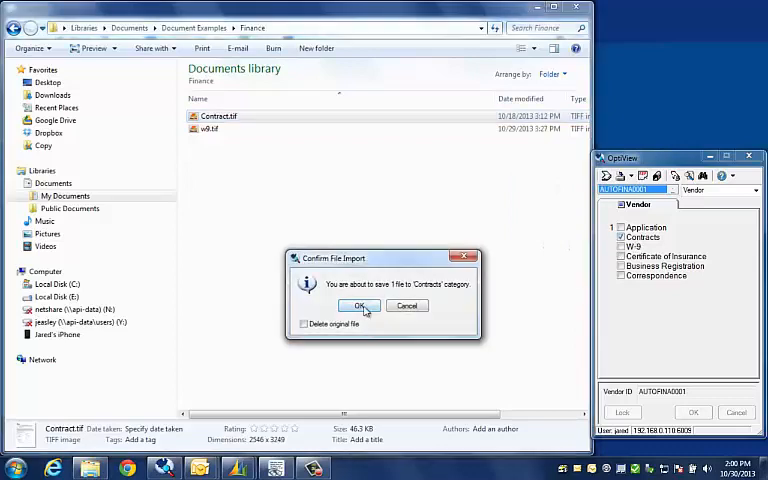
click(360, 304)
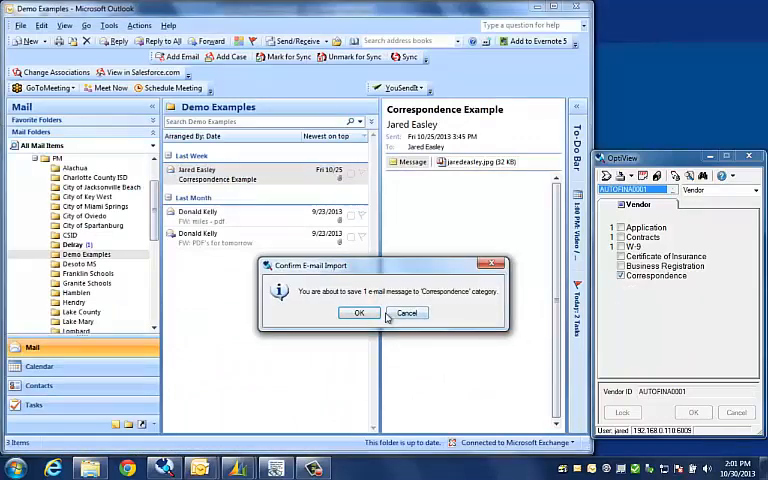
- Confirm importing the Correspondence Example email with its attachment into the Correspondence category
click(358, 312)
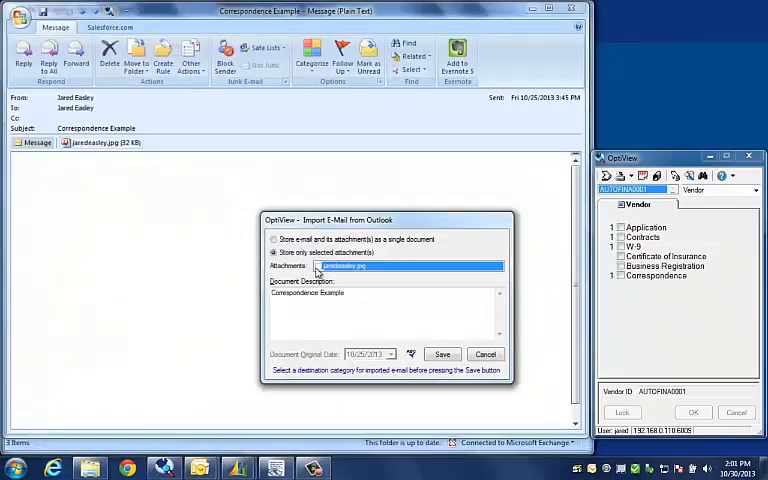
click(442, 352)
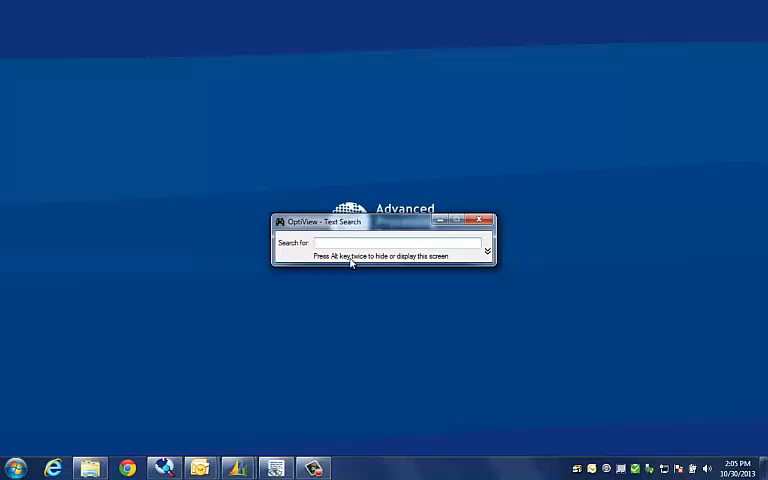
- Search for "auto financing" and display the matching Business Opportunity Application page enlarged with the phrase highlighted
text(audio)
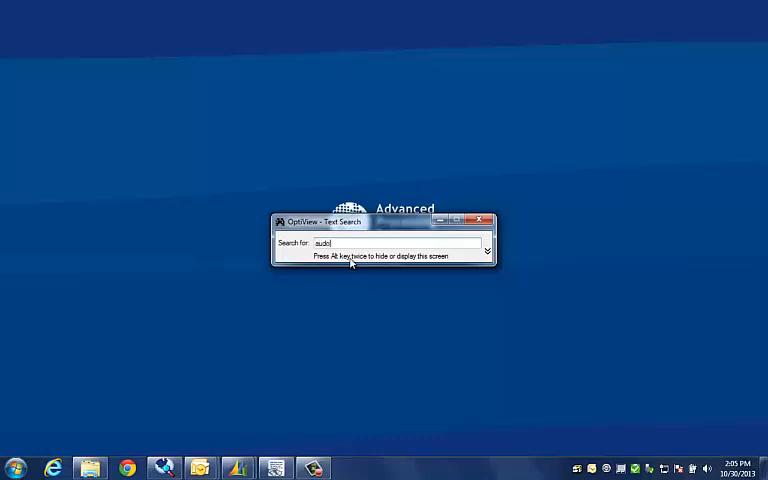
text(auto financing)
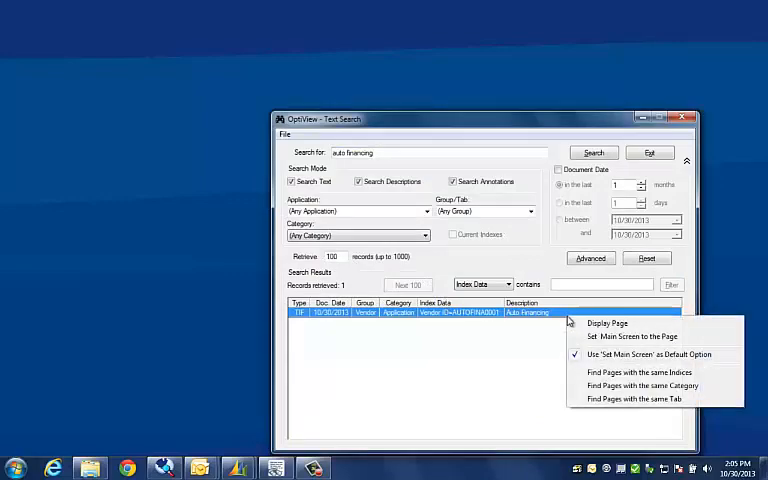
click(606, 324)
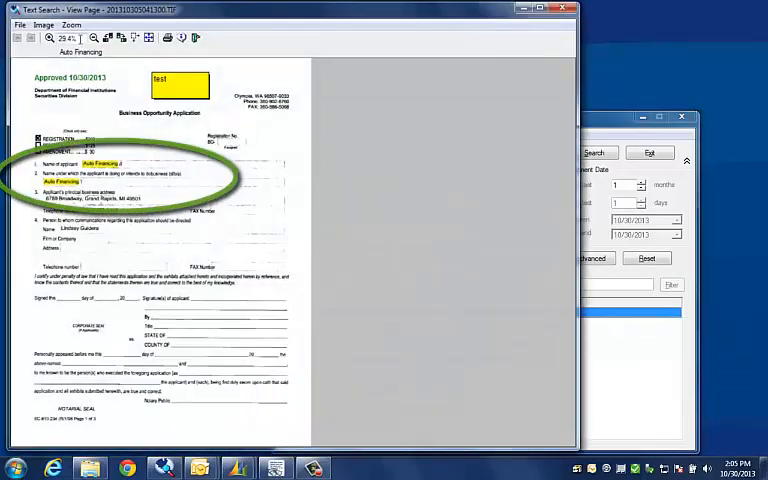
click(48, 38)
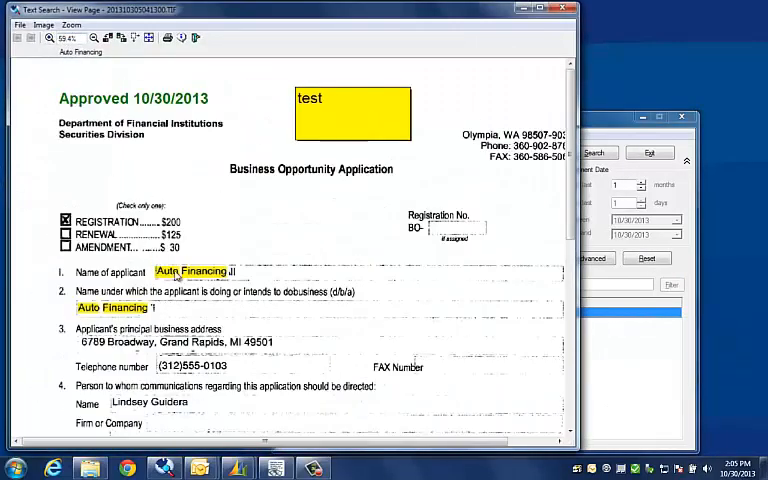